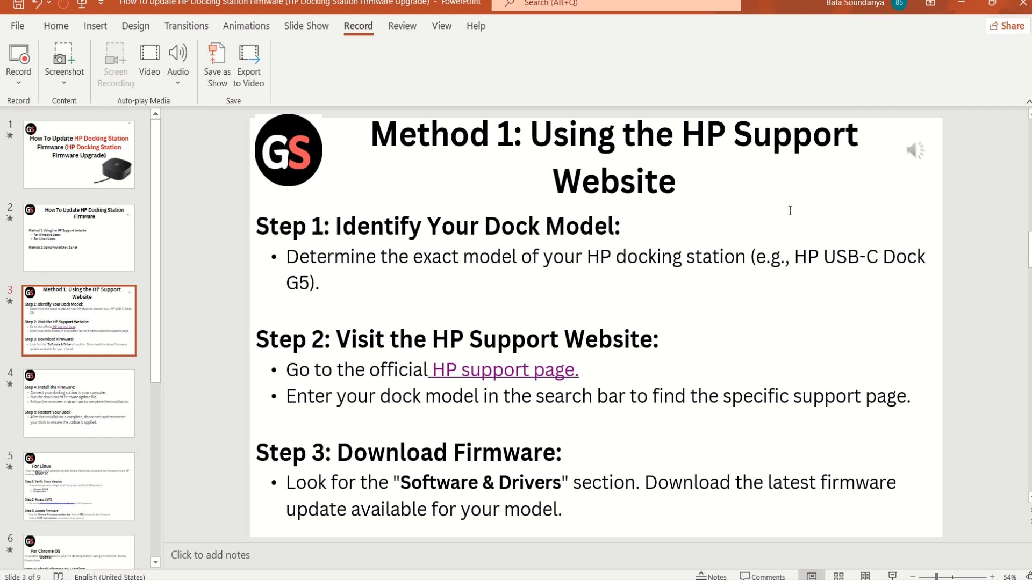
{"action": "mouse_move", "coordinate": [565, 380]}
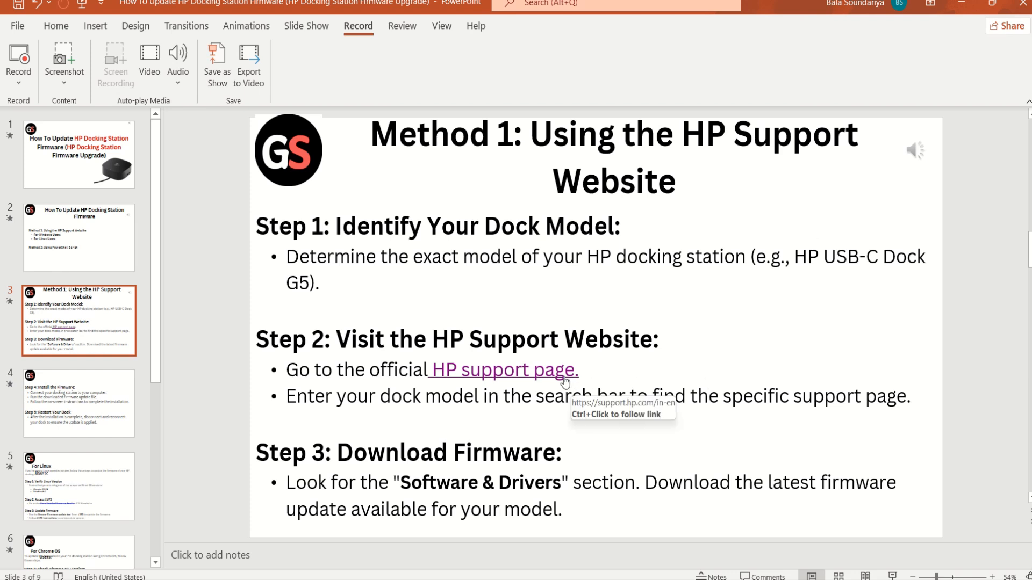
Step: Follow the slide's 'HP support page' link to load support.hp.com in the browser
{"action": "left_click", "coordinate": [503, 370]}
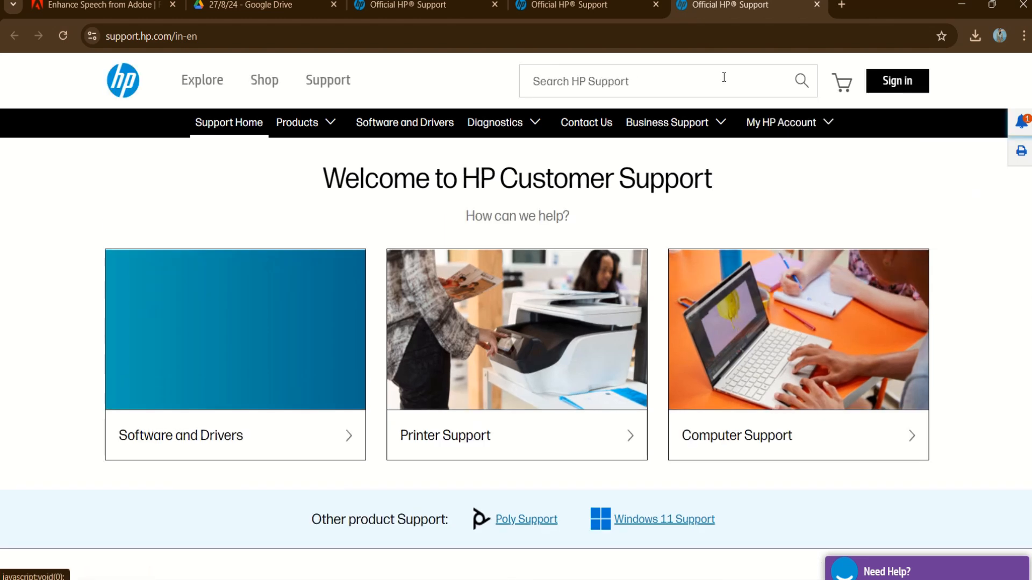
{"action": "mouse_move", "coordinate": [889, 264]}
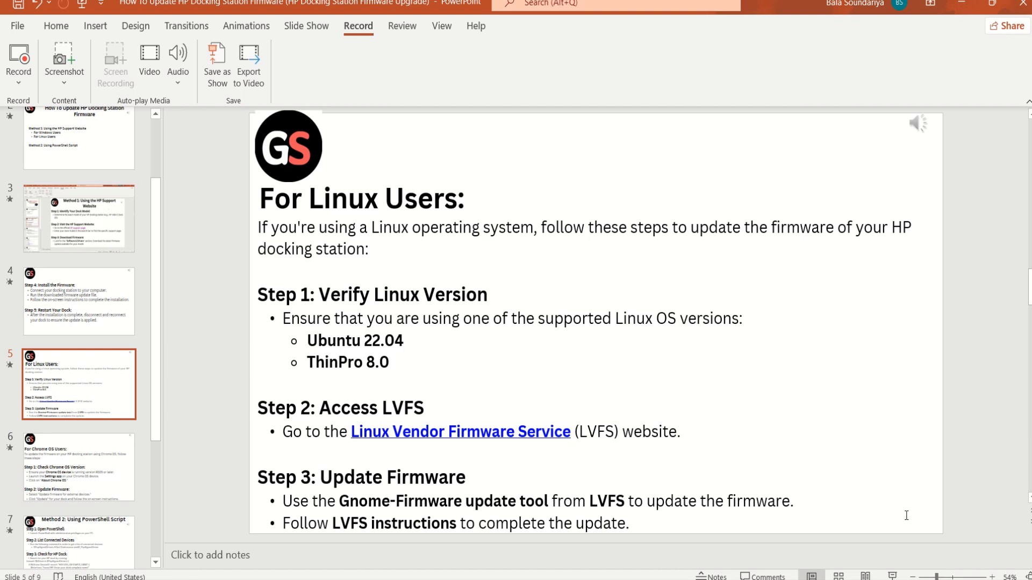
{"action": "mouse_move", "coordinate": [544, 432]}
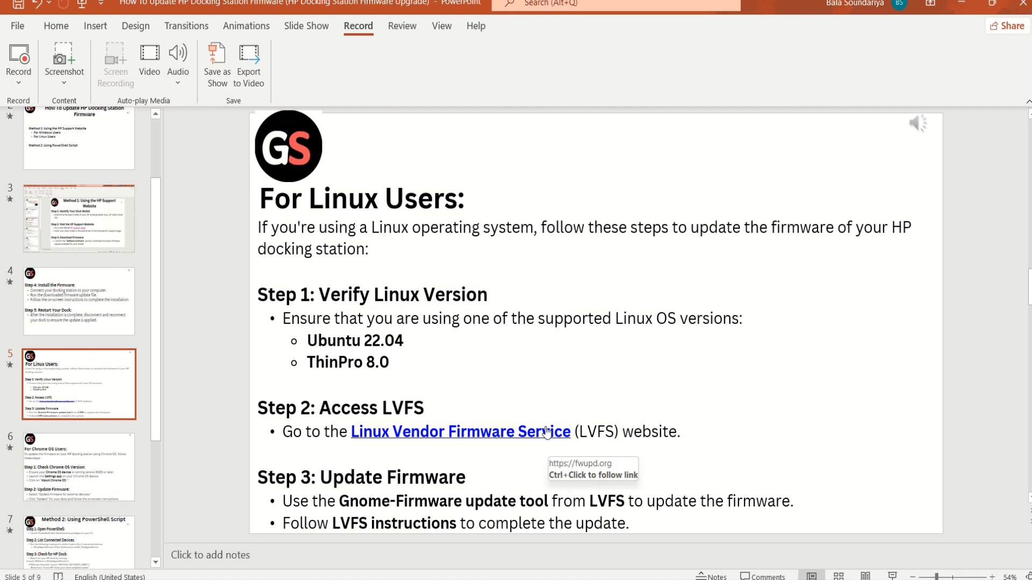
Step: Follow the 'Linux Vendor Firmware Service' link to fwupd.org and scroll to its dashboard preview
{"action": "left_click", "coordinate": [544, 432]}
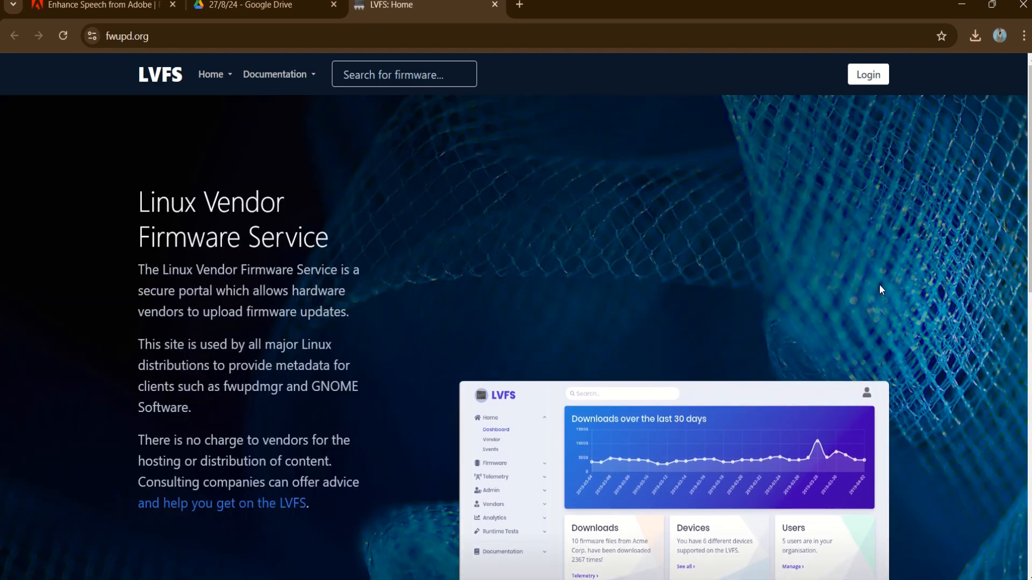
{"action": "mouse_move", "coordinate": [932, 288]}
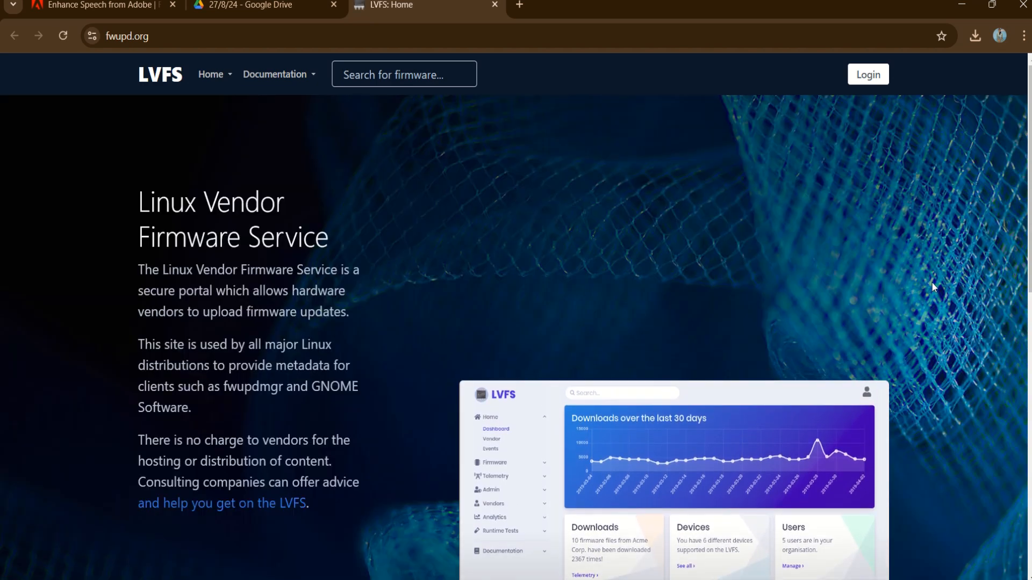
{"action": "scroll", "scroll_direction": "down", "scroll_amount": 3}
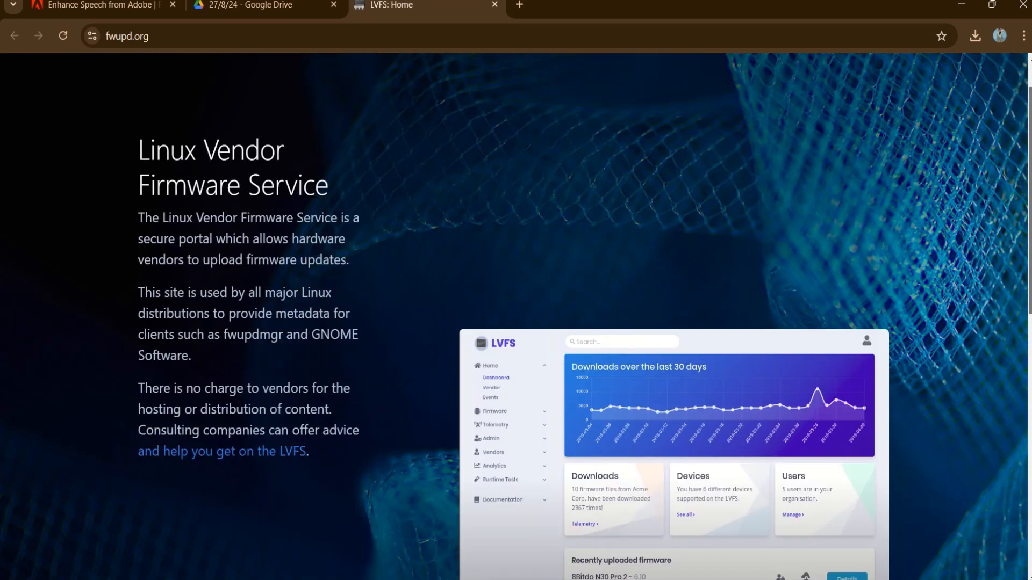
{"action": "scroll", "scroll_direction": "down", "scroll_amount": 3}
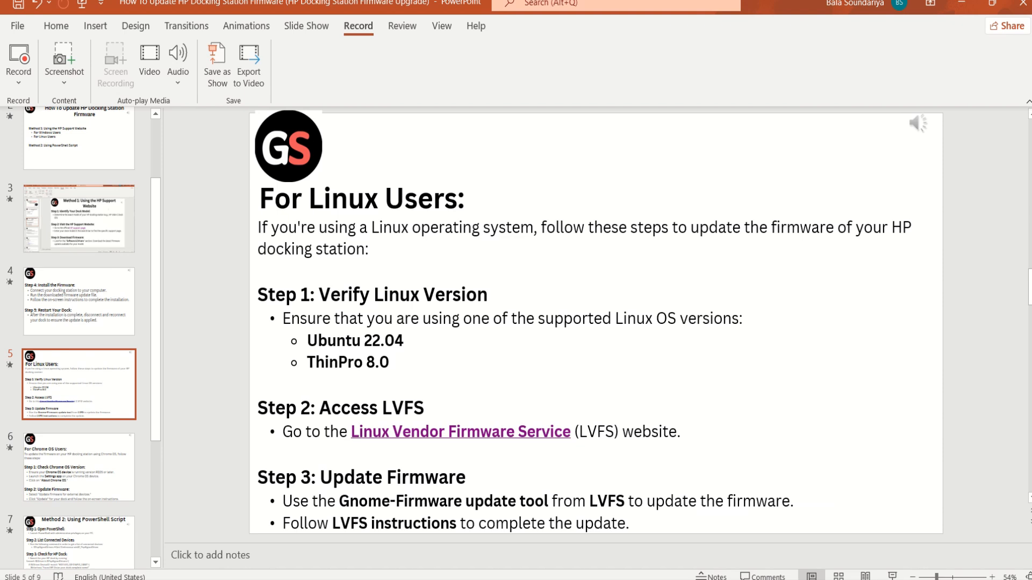
{"action": "mouse_move", "coordinate": [823, 213]}
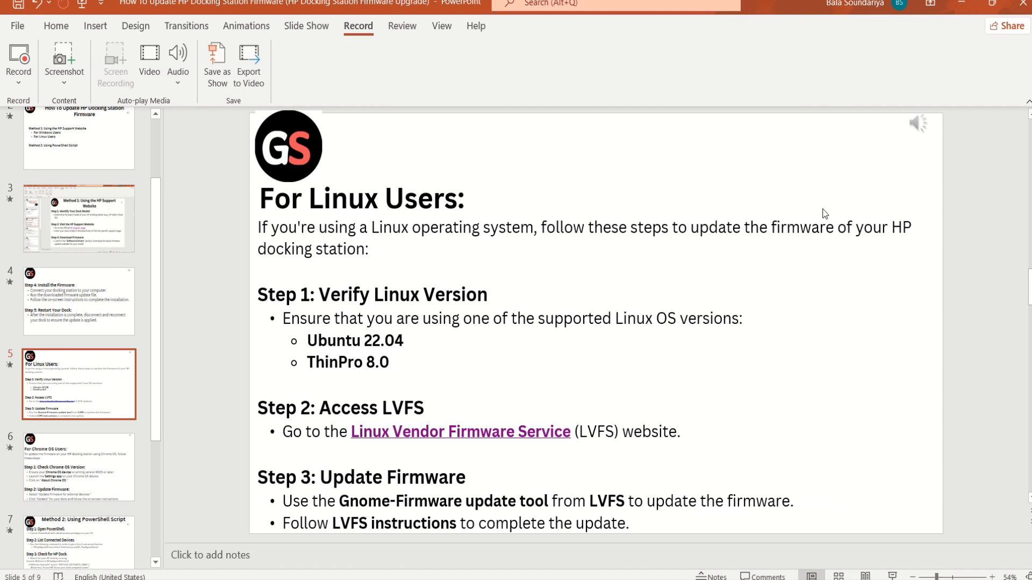